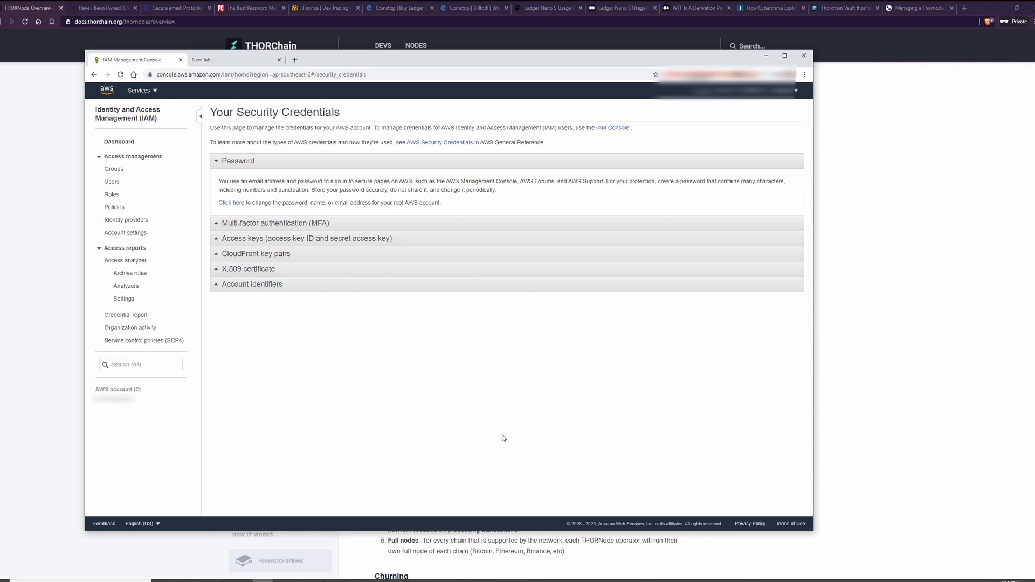
Switch from the AWS IAM credentials popup to the Have I Been Pwned results.
{"action": "left_click", "coordinate": [103, 8]}
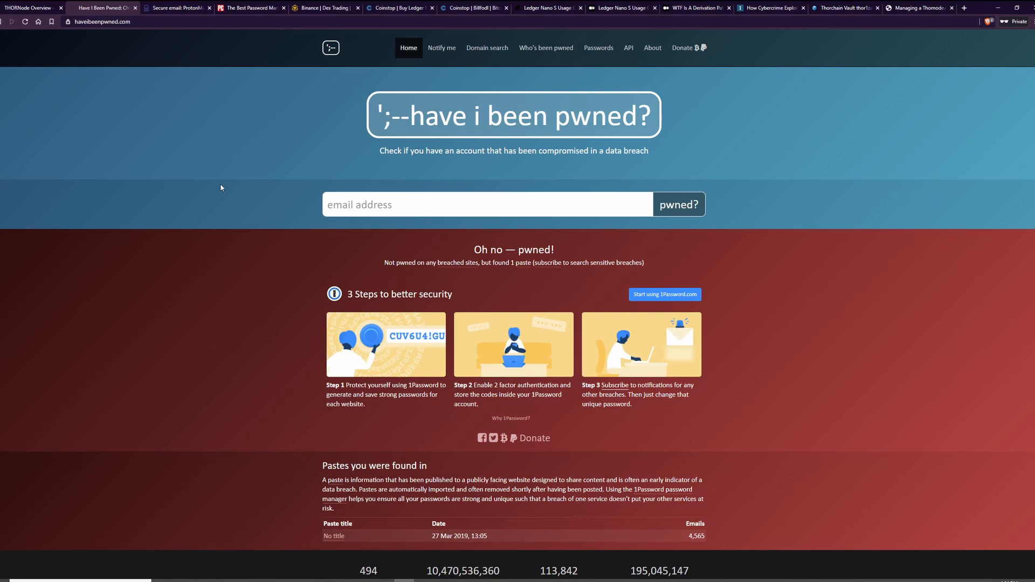
Check Troy Hunt's contact email for breaches (one paste found), then move to ProtonMail.
{"action": "scroll", "scroll_direction": "down", "scroll_amount": 3}
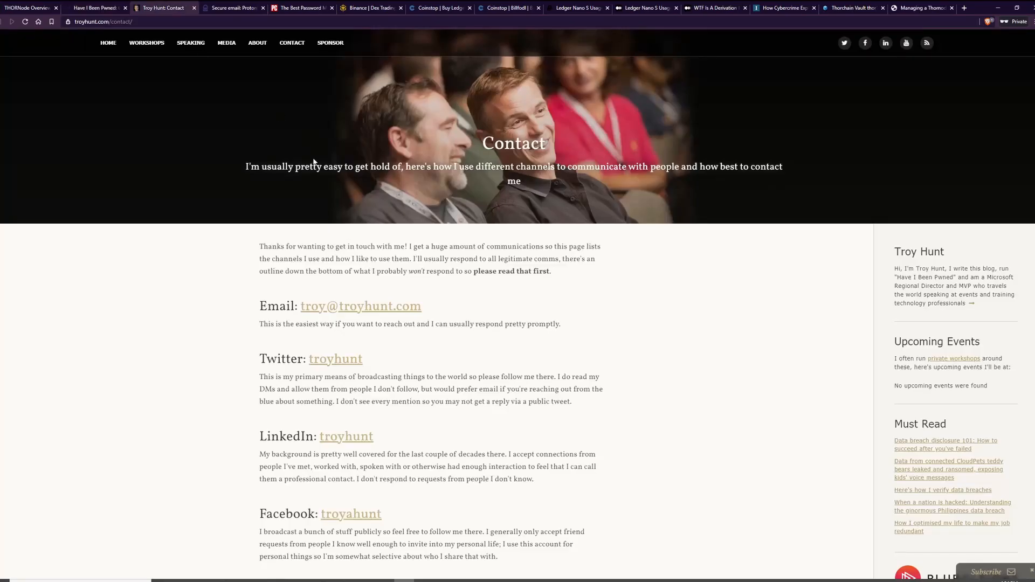
{"action": "double_click", "coordinate": [360, 305]}
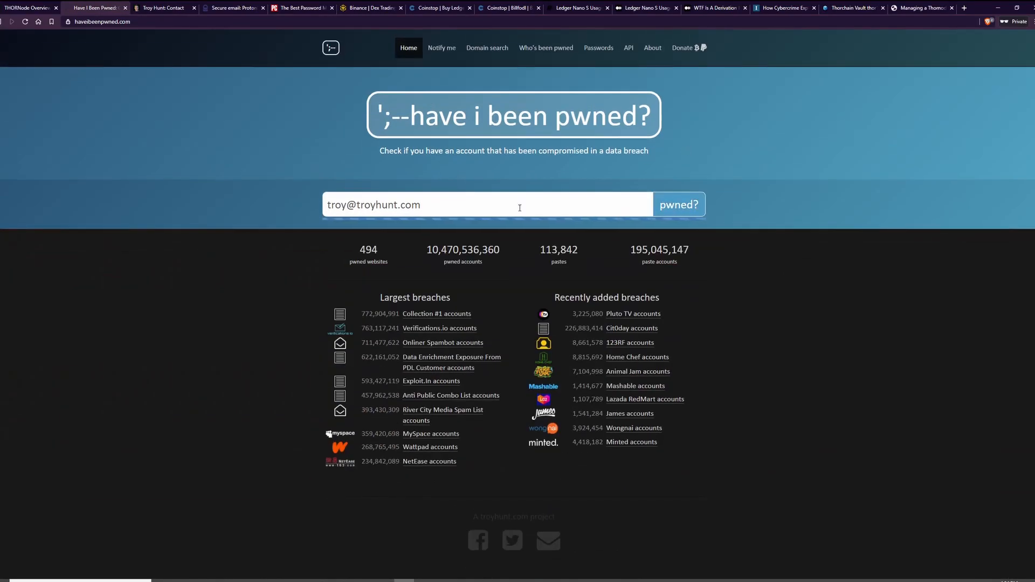
{"action": "left_click", "coordinate": [679, 204]}
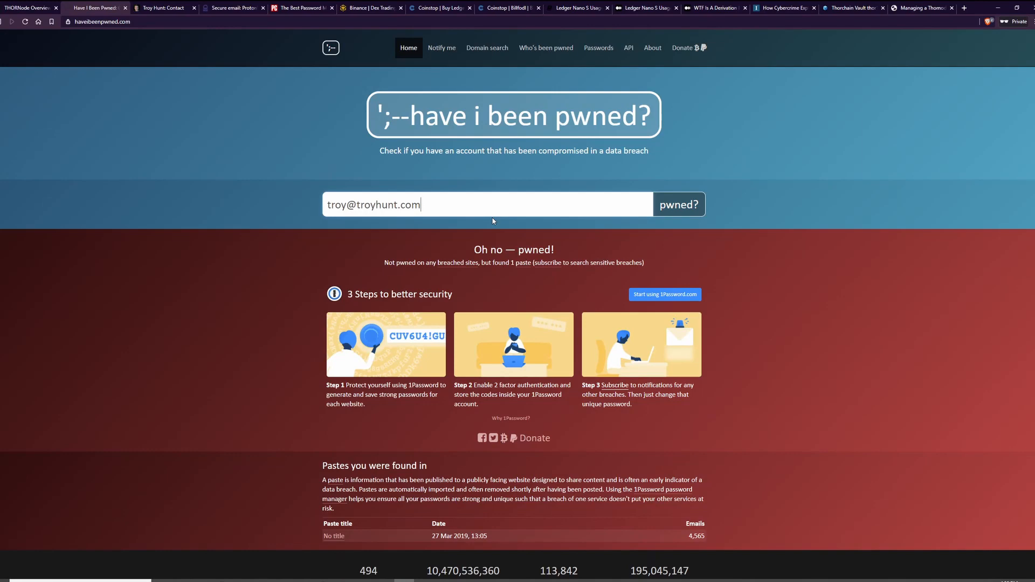
{"action": "scroll", "scroll_direction": "down", "scroll_amount": 3}
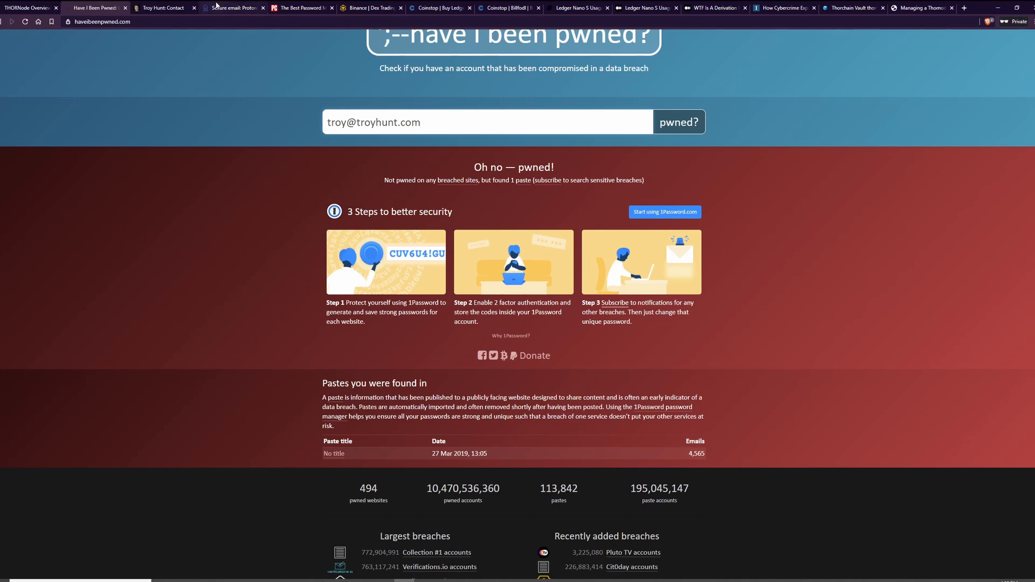
{"action": "left_click", "coordinate": [233, 8]}
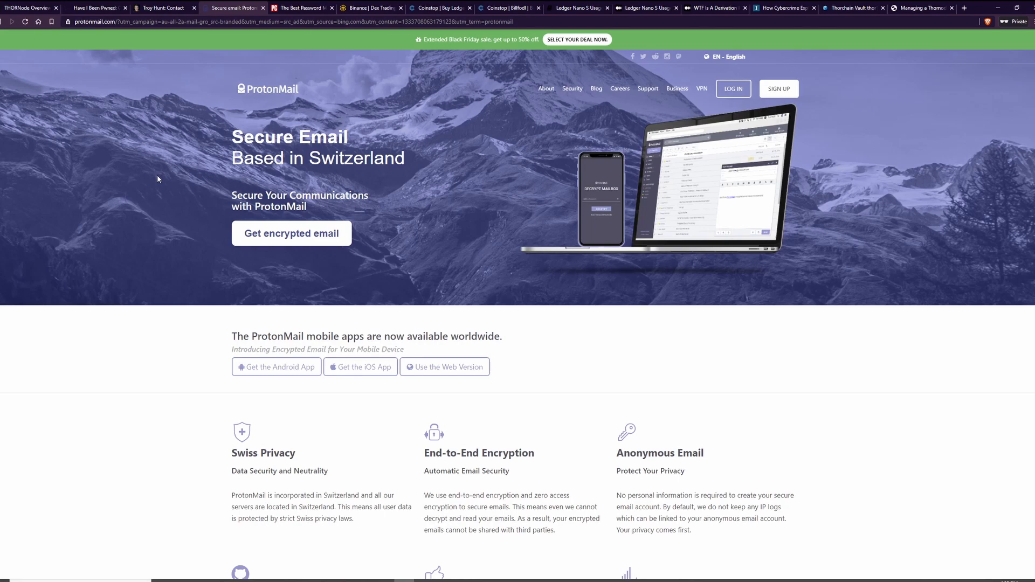
Page through the PCMag Best Password Managers 2020 top-picks carousel to LastPass.
{"action": "left_click", "coordinate": [300, 7]}
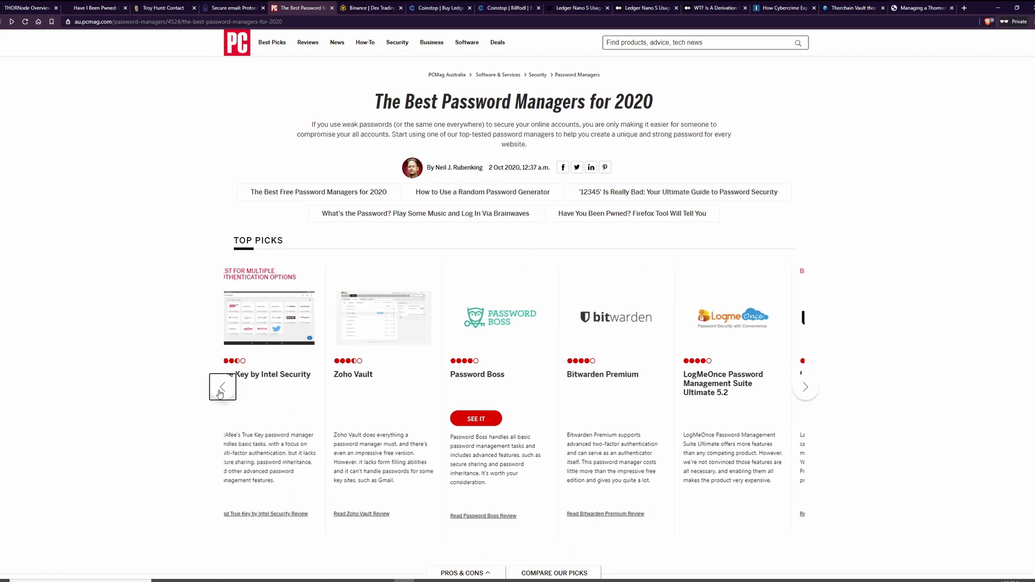
{"action": "left_click", "coordinate": [222, 387]}
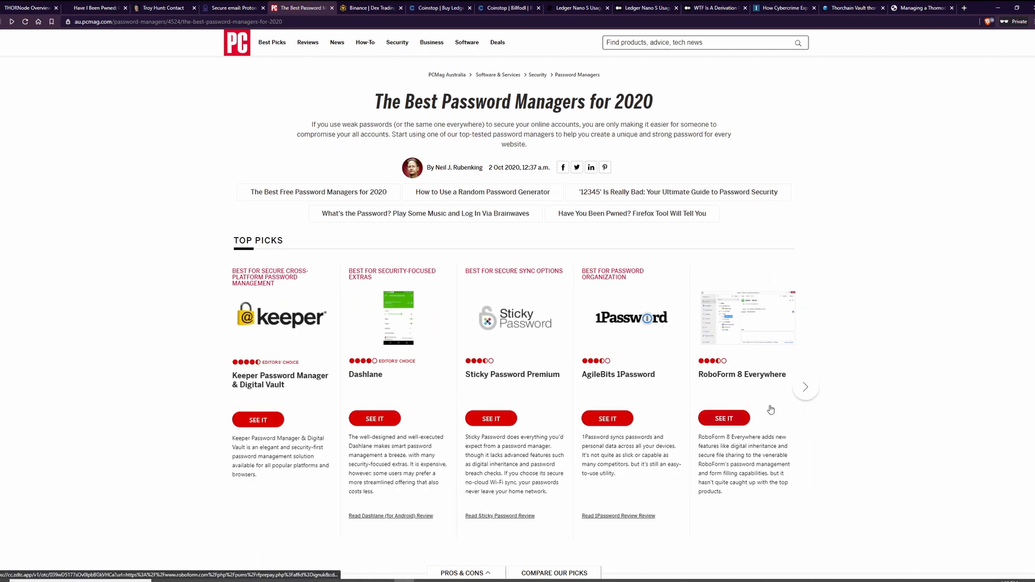
{"action": "left_click", "coordinate": [806, 387]}
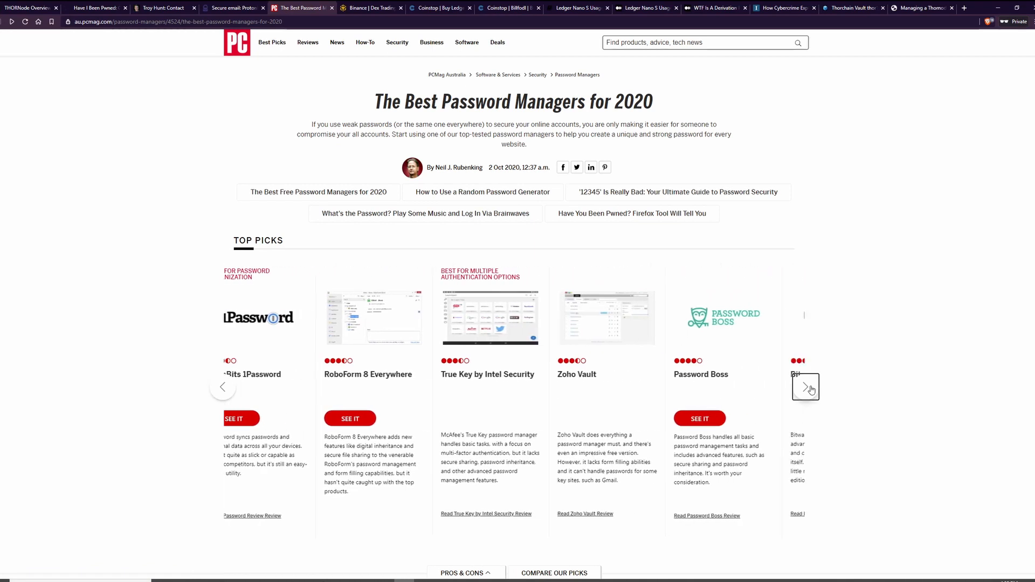
{"action": "left_click", "coordinate": [807, 387]}
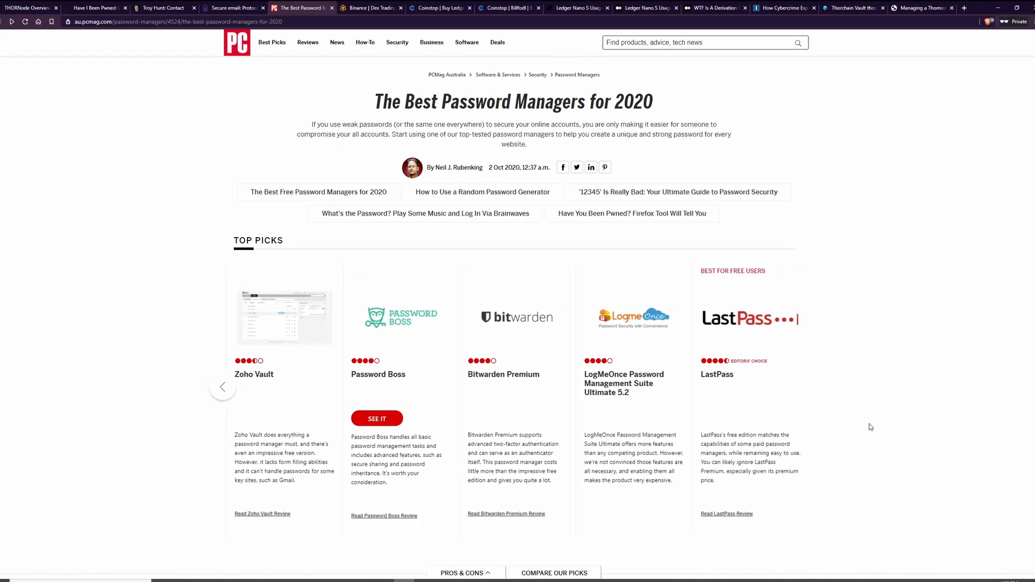
{"action": "mouse_move", "coordinate": [851, 399]}
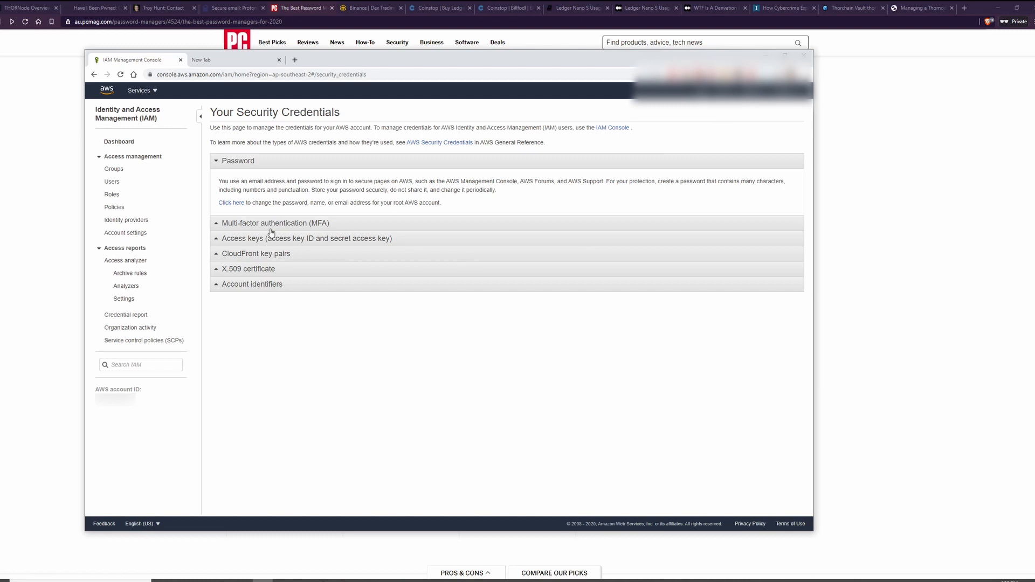
{"action": "mouse_move", "coordinate": [280, 386]}
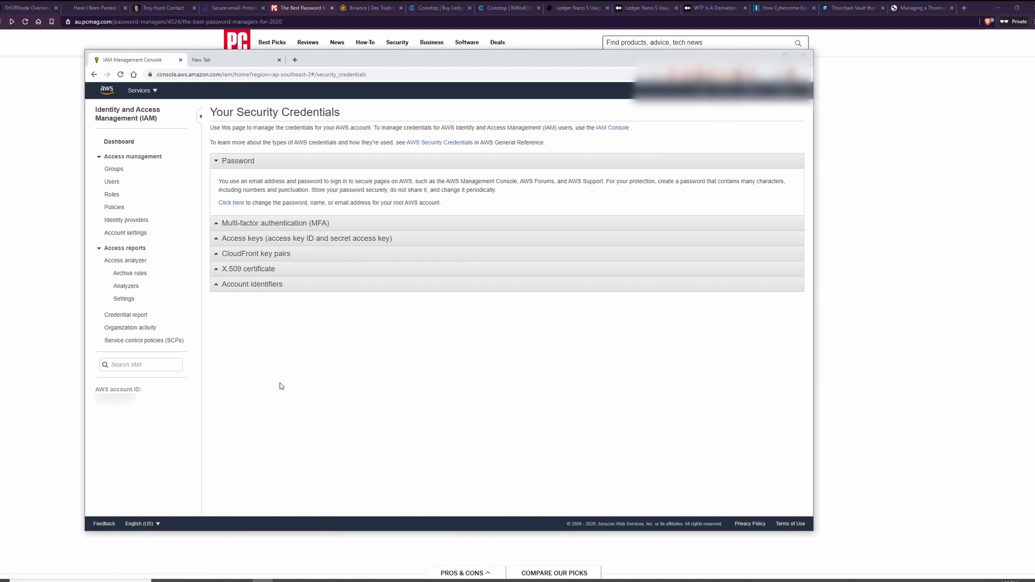
{"action": "mouse_move", "coordinate": [277, 378]}
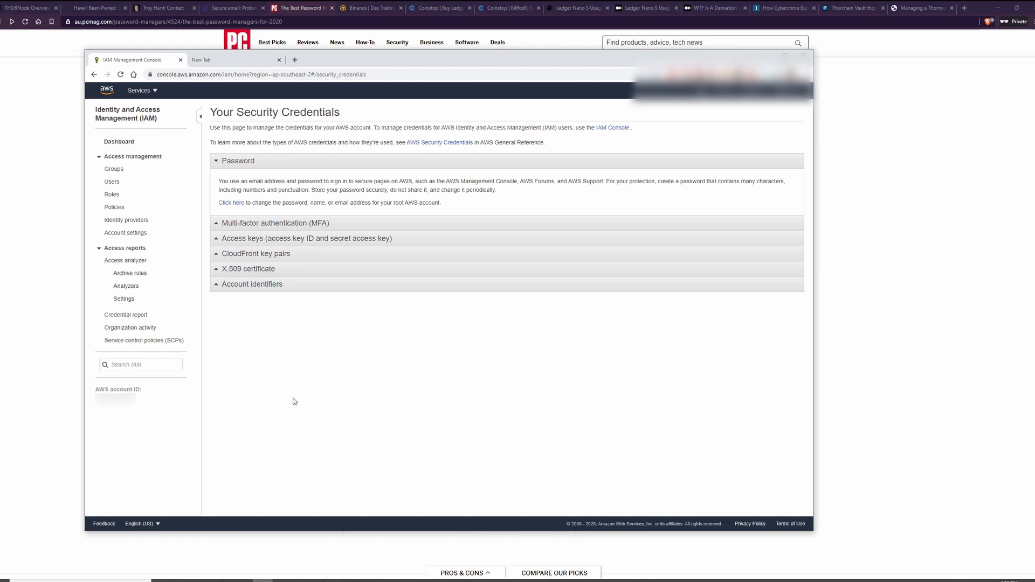
{"action": "mouse_move", "coordinate": [322, 442]}
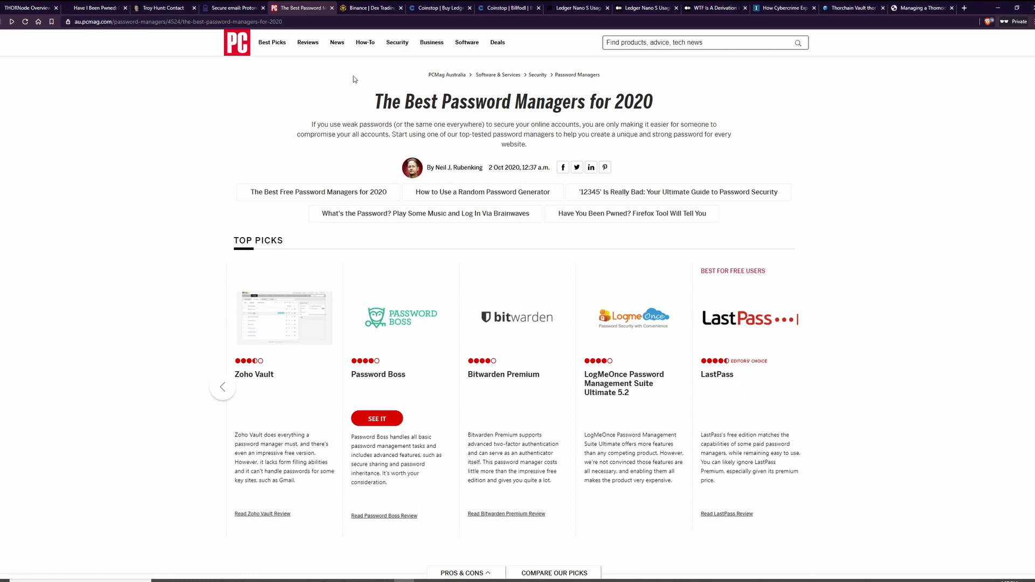
Show the Binance Chain Wallet Create New Wallet keystore and password step.
{"action": "left_click", "coordinate": [370, 7]}
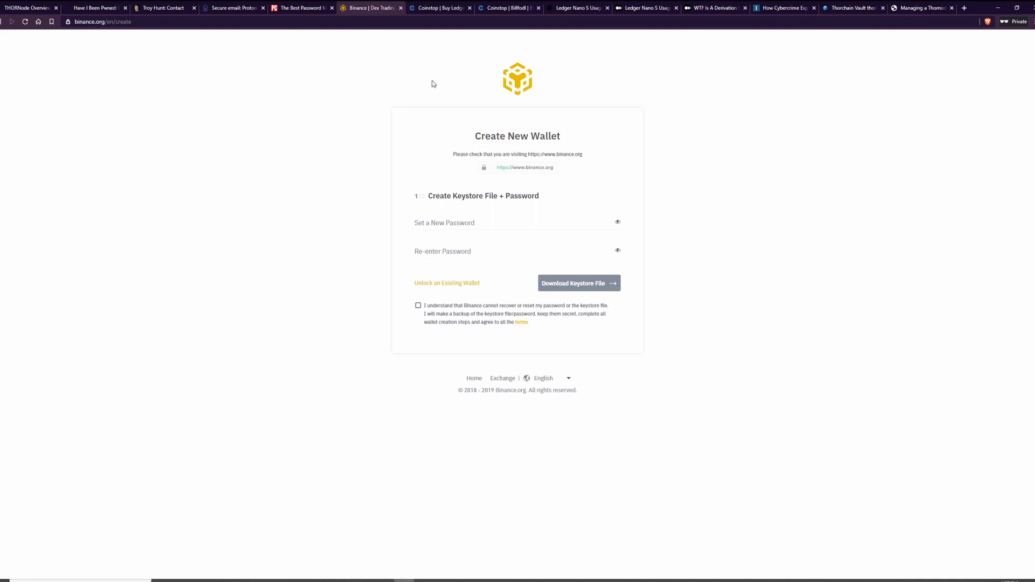
Show Coinstop's Ledger Nano S product page ($105.00, 41 reviews).
{"action": "left_click", "coordinate": [440, 7]}
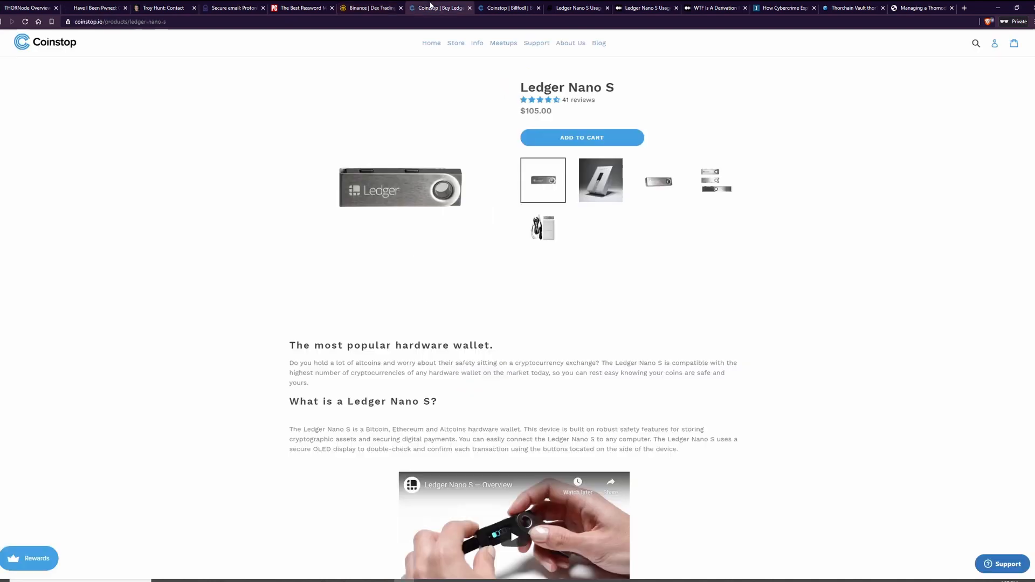
{"action": "mouse_move", "coordinate": [176, 260]}
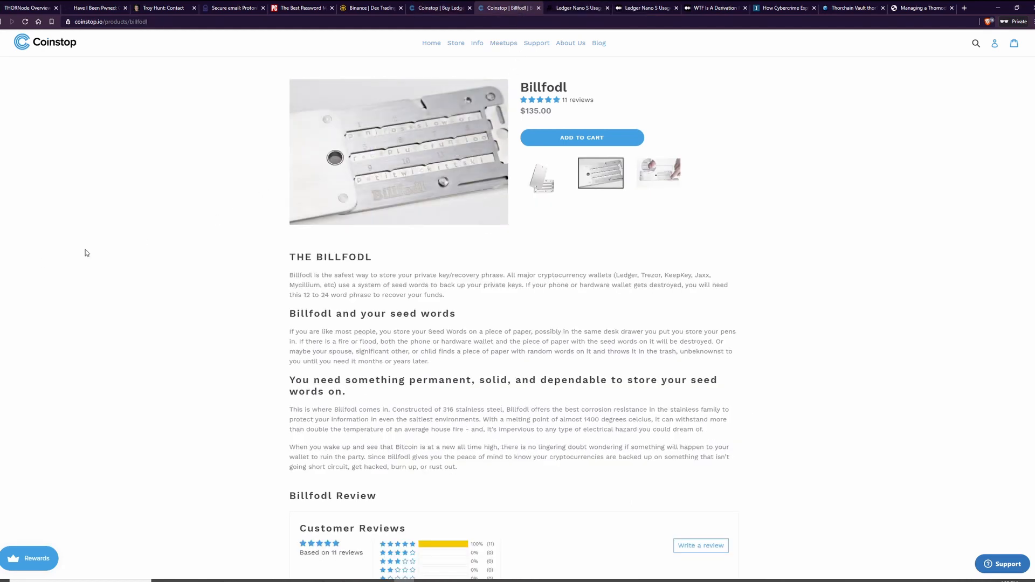
{"action": "mouse_move", "coordinate": [531, 323]}
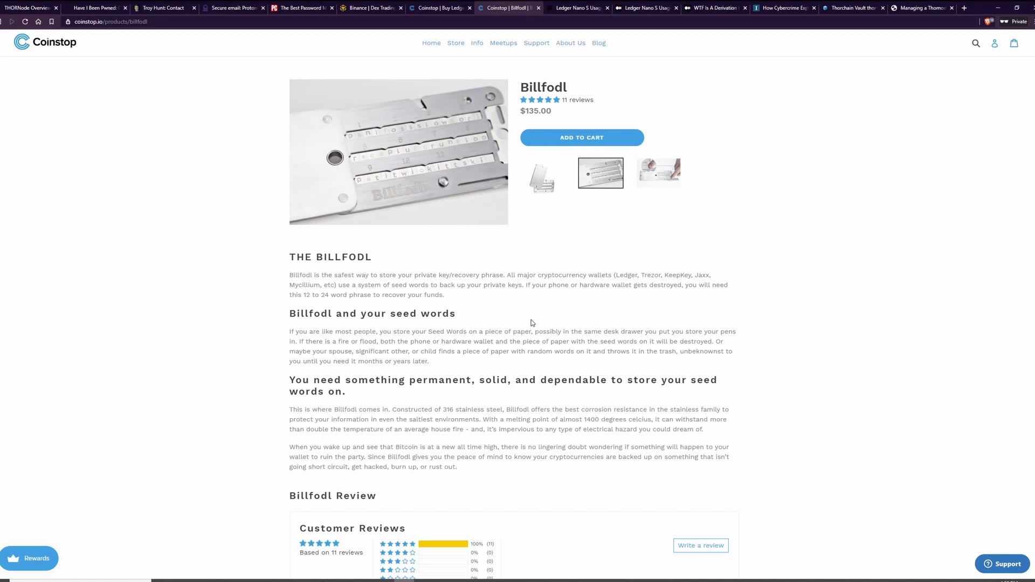
{"action": "mouse_move", "coordinate": [527, 260]}
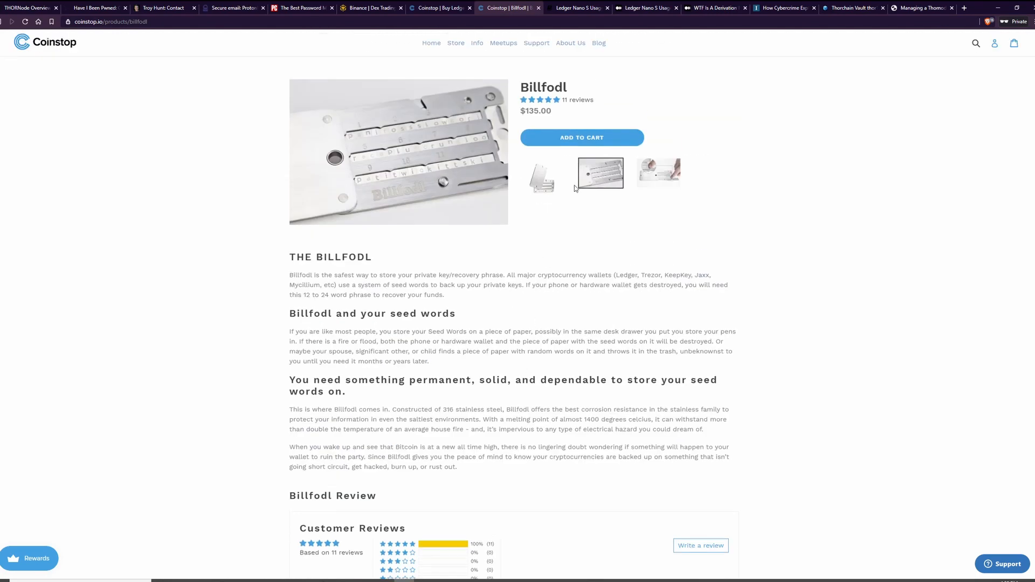
Move from the Billfodl page to MyCrypto's 'WTF Is A Derivation Path?' article.
{"action": "left_click", "coordinate": [578, 8]}
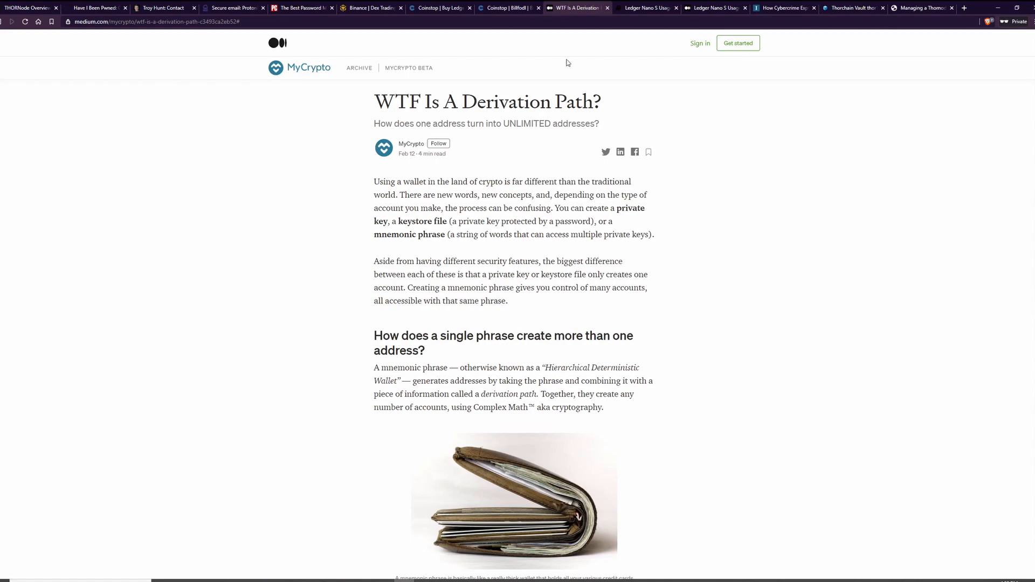
Scroll through the derivation path article, then return to the Ledger Nano S page.
{"action": "scroll", "scroll_direction": "down", "scroll_amount": 3}
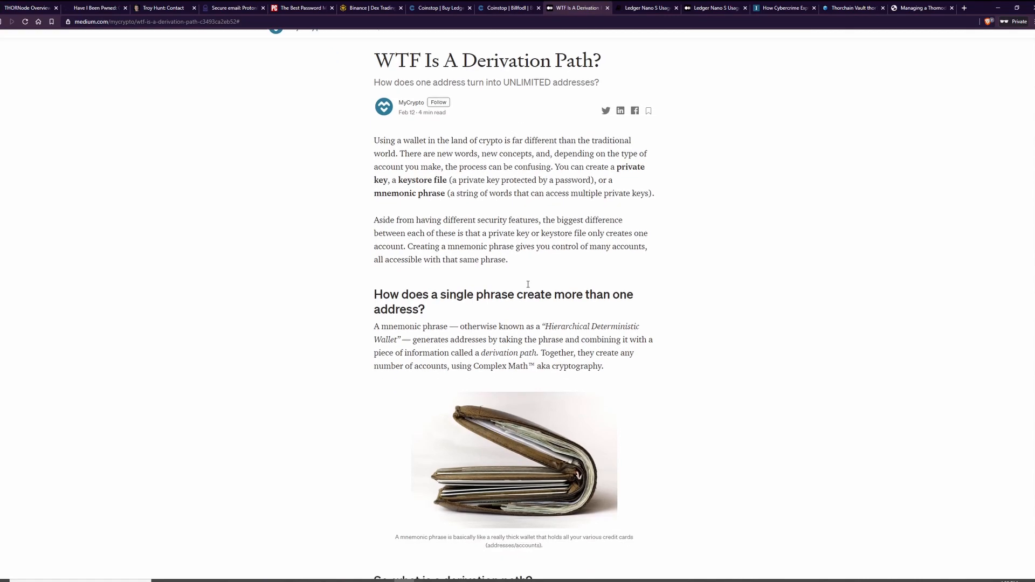
{"action": "scroll", "scroll_direction": "down", "scroll_amount": 3}
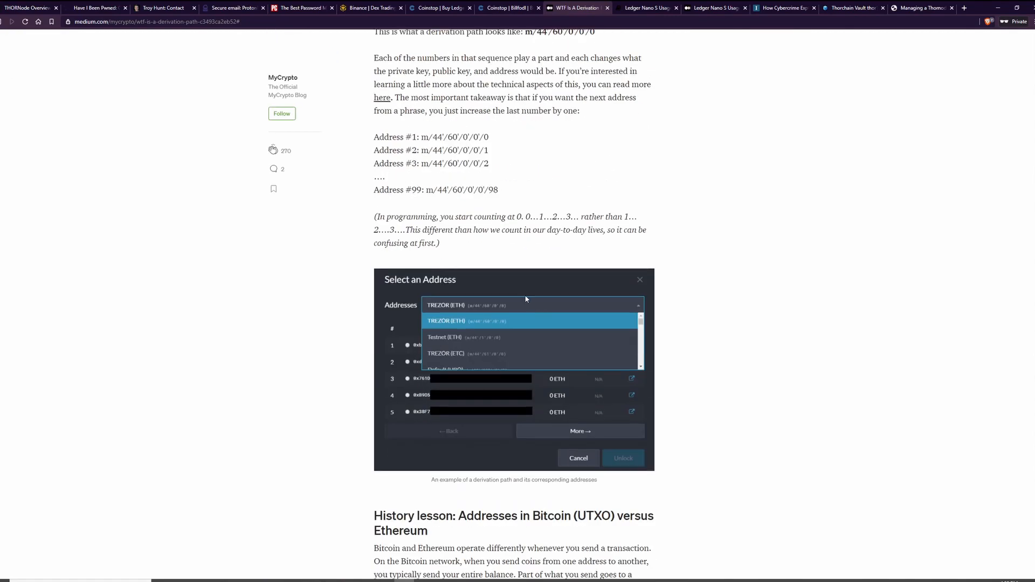
{"action": "scroll", "scroll_direction": "down", "scroll_amount": 3}
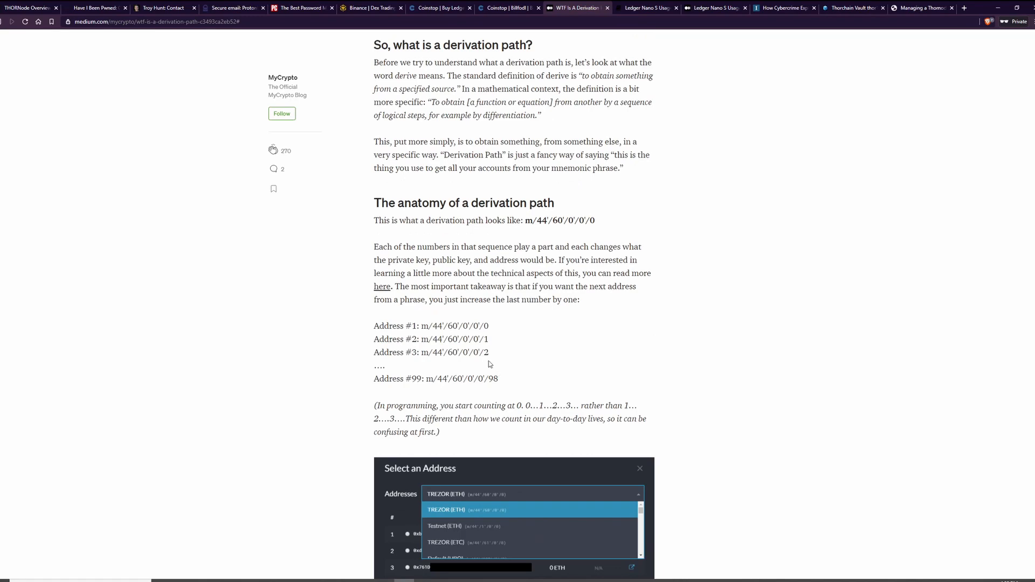
{"action": "scroll", "scroll_direction": "up", "scroll_amount": 3}
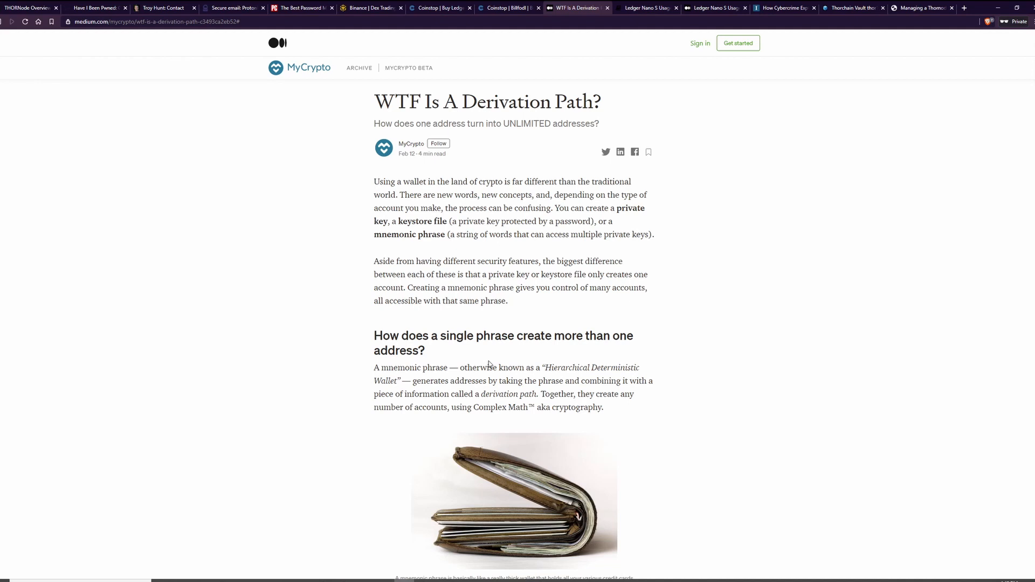
{"action": "mouse_move", "coordinate": [258, 294]}
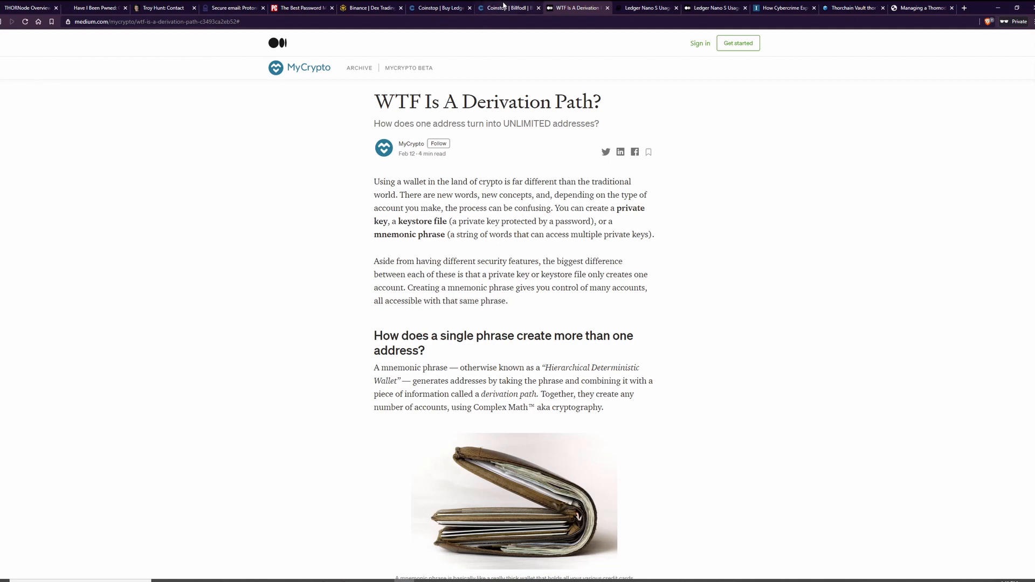
{"action": "left_click", "coordinate": [440, 8]}
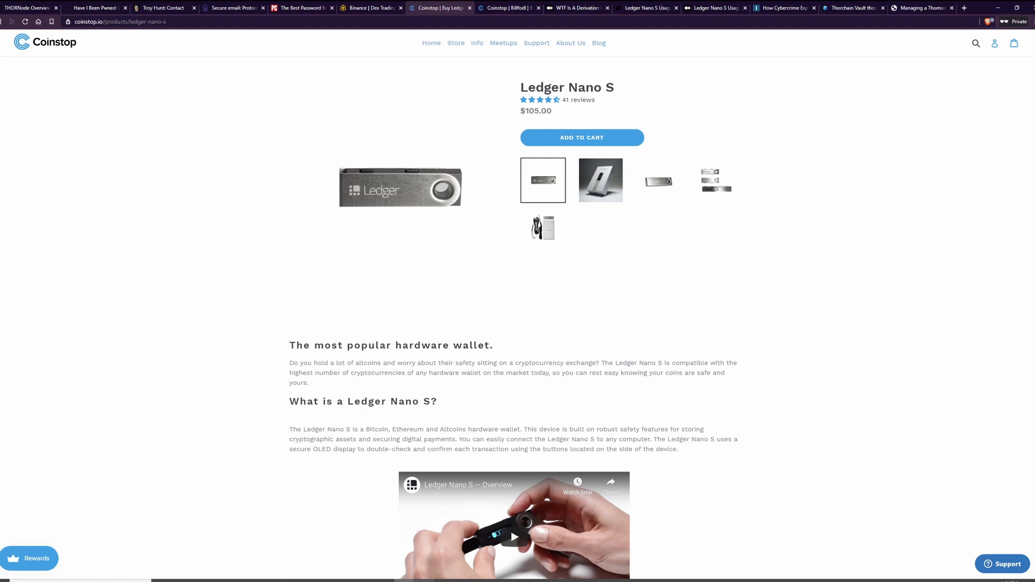
Bring up the Infosec article on cybercrime and digital certificates.
{"action": "left_click", "coordinate": [783, 8]}
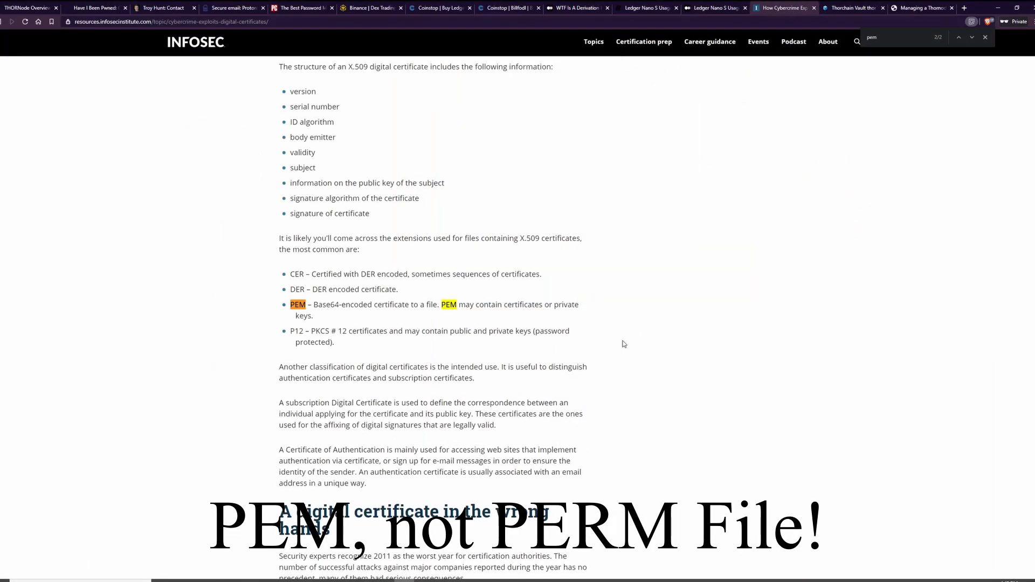
{"action": "mouse_move", "coordinate": [597, 220]}
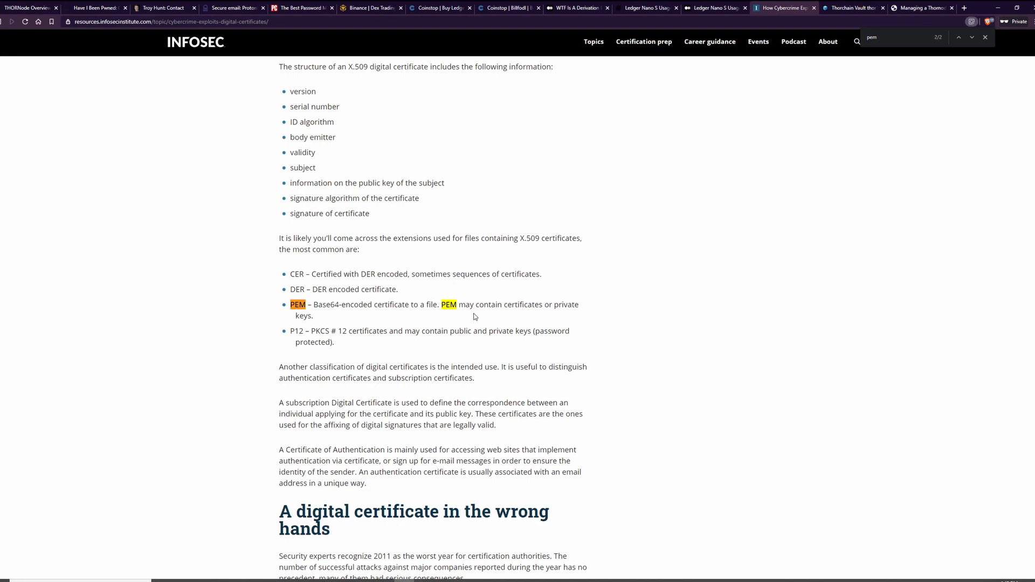
{"action": "mouse_move", "coordinate": [471, 315]}
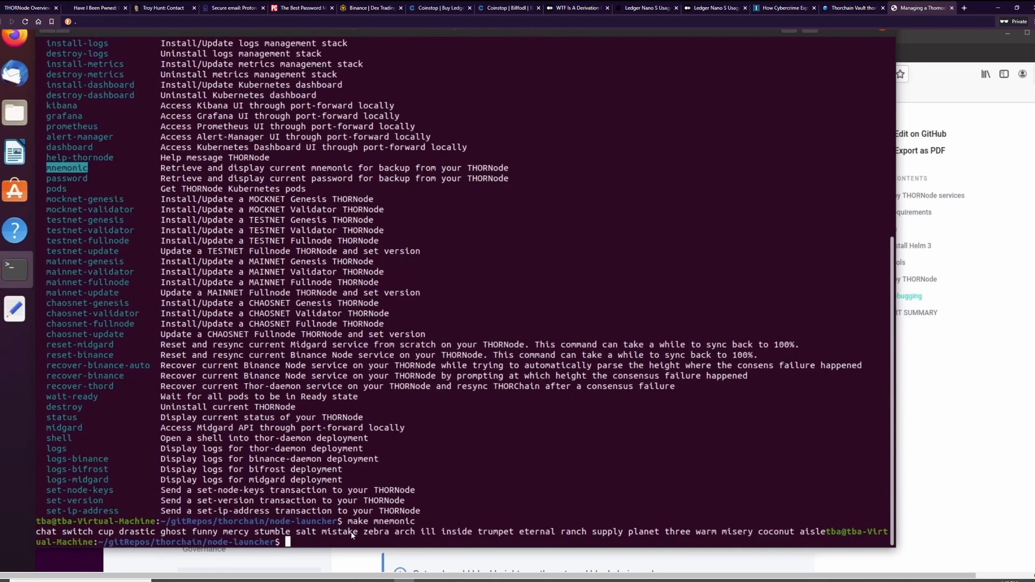
{"action": "mouse_move", "coordinate": [281, 487]}
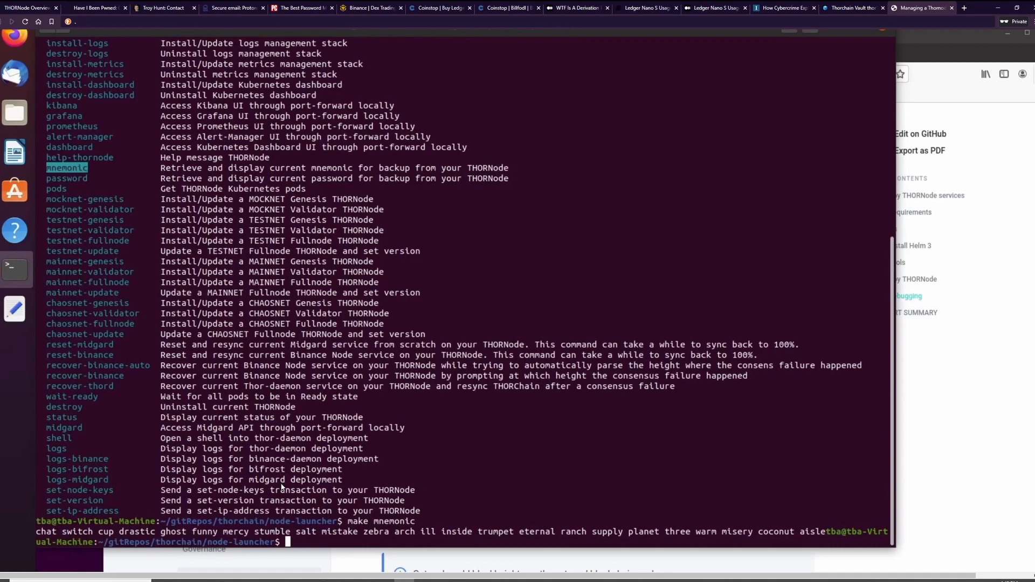
{"action": "mouse_move", "coordinate": [340, 492]}
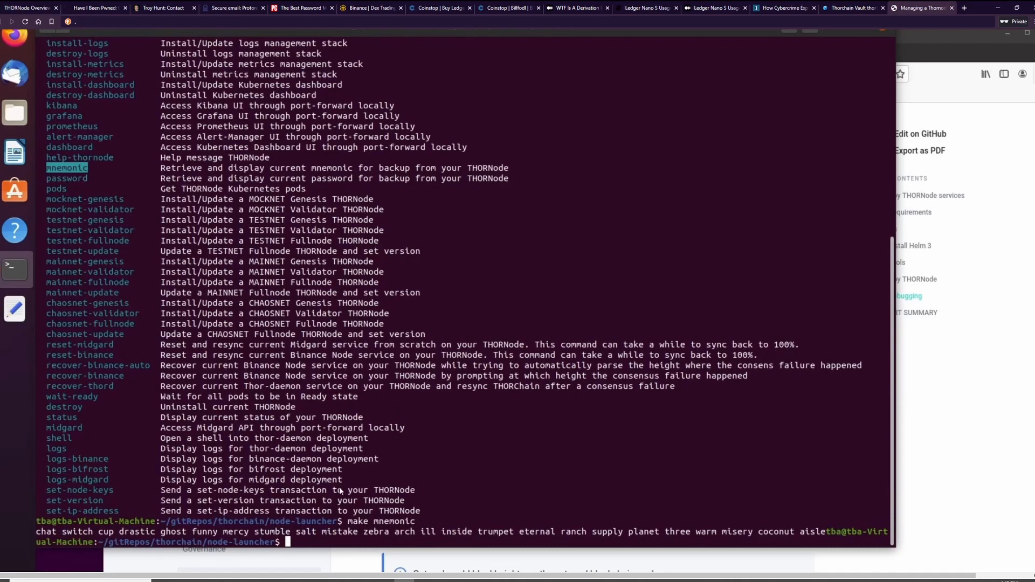
{"action": "mouse_move", "coordinate": [75, 184]}
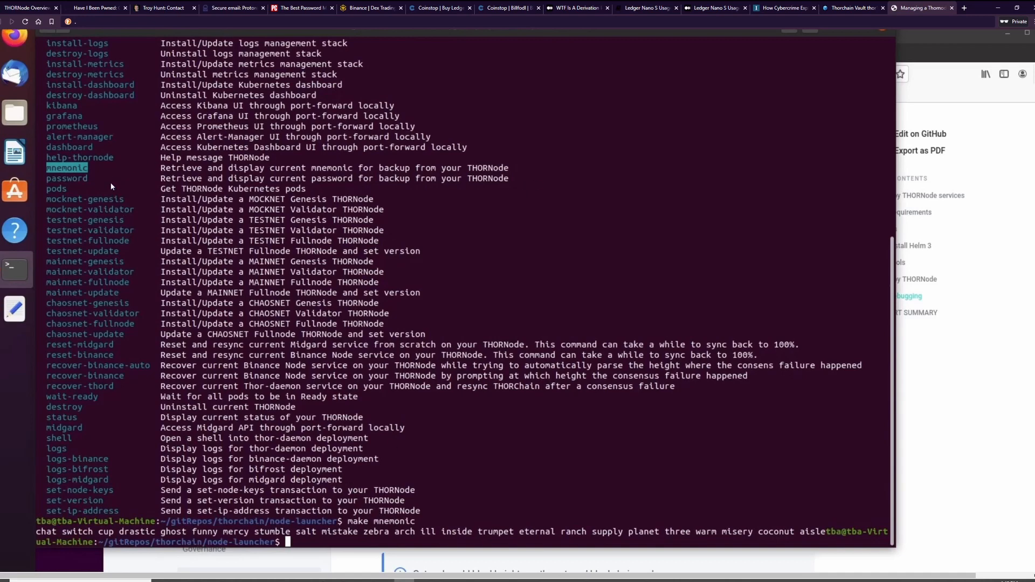
{"action": "mouse_move", "coordinate": [102, 185]}
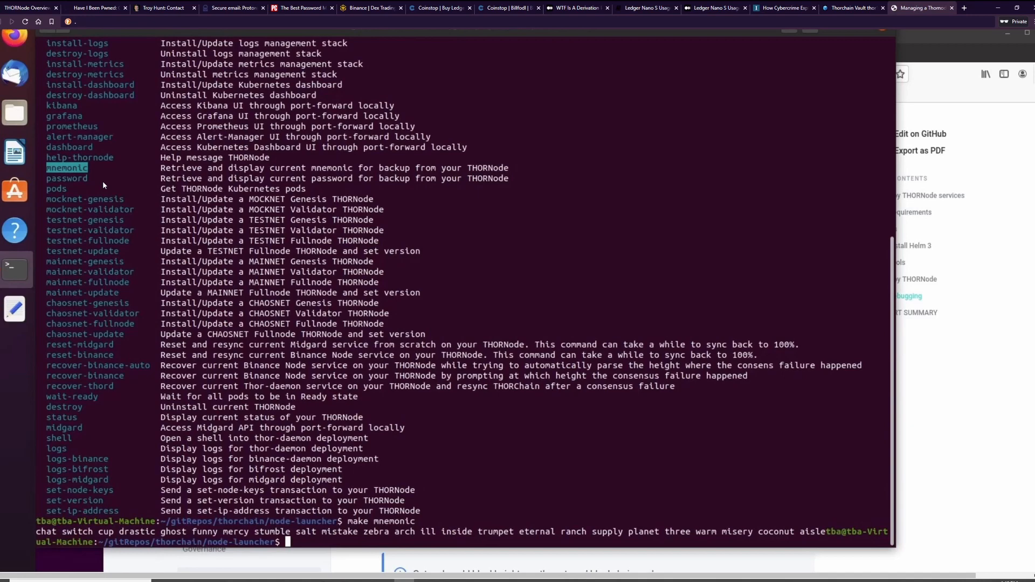